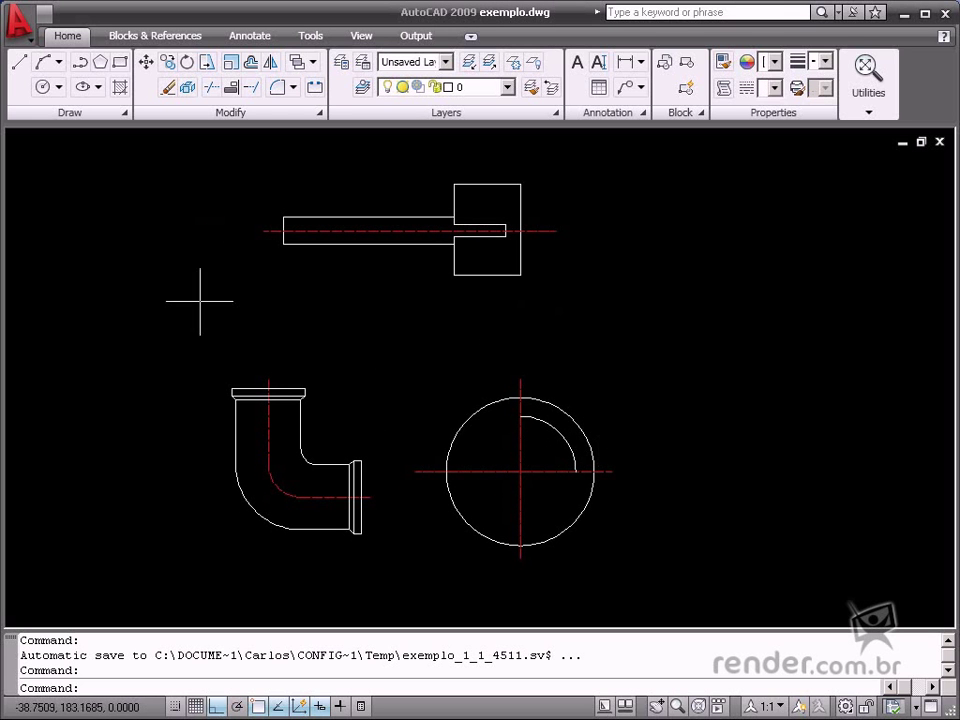
pyautogui.moveTo(167, 305)
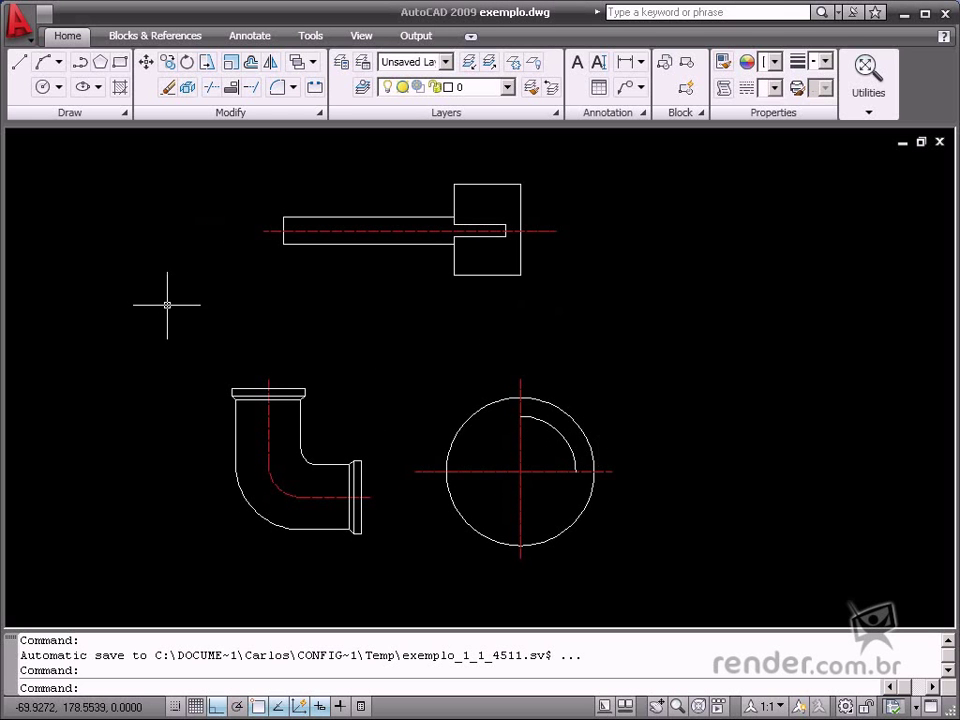
pyautogui.moveTo(167, 303)
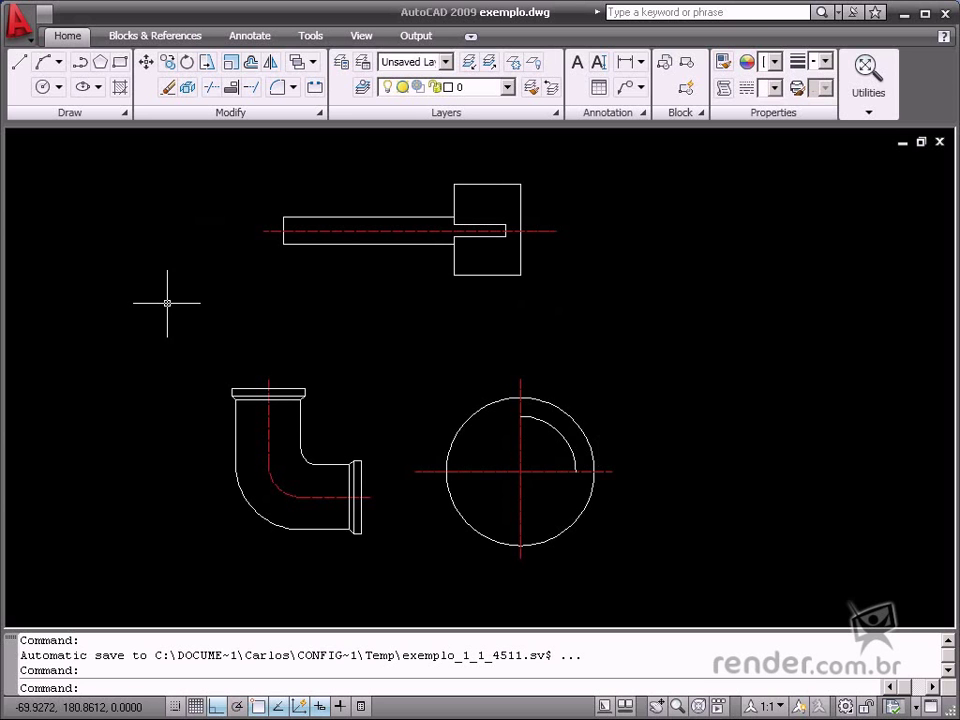
pyautogui.moveTo(527, 303)
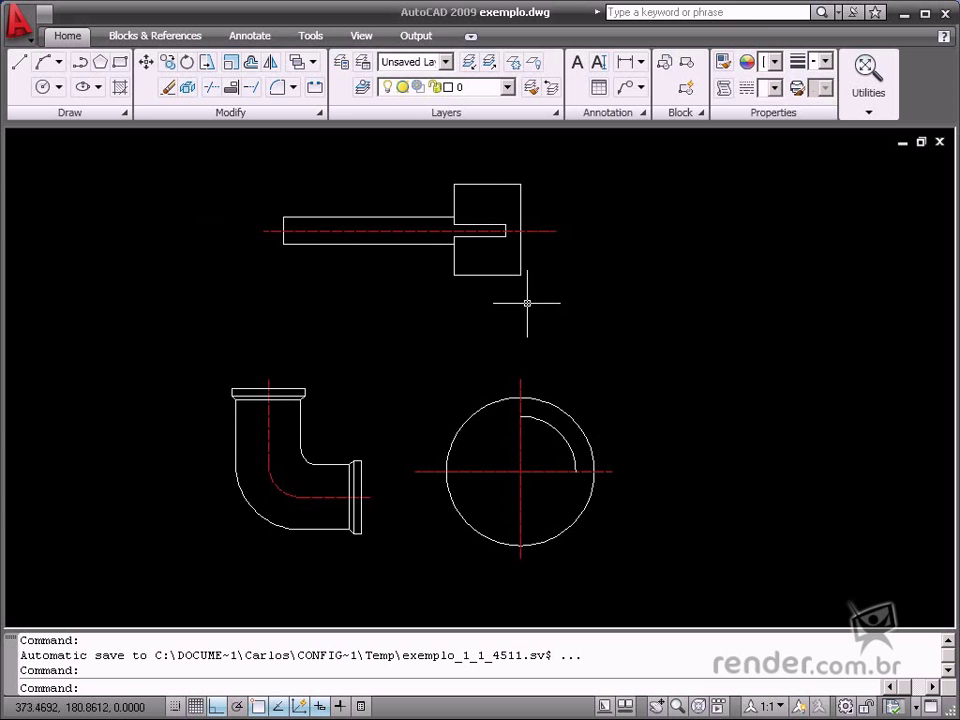
pyautogui.moveTo(615, 377)
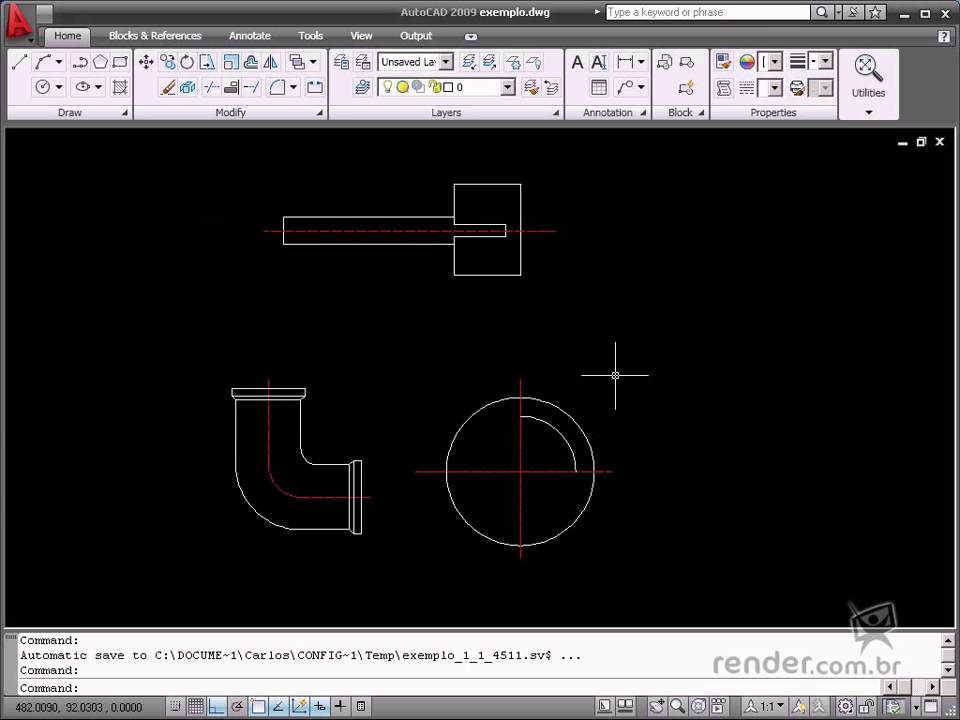
pyautogui.moveTo(322, 137)
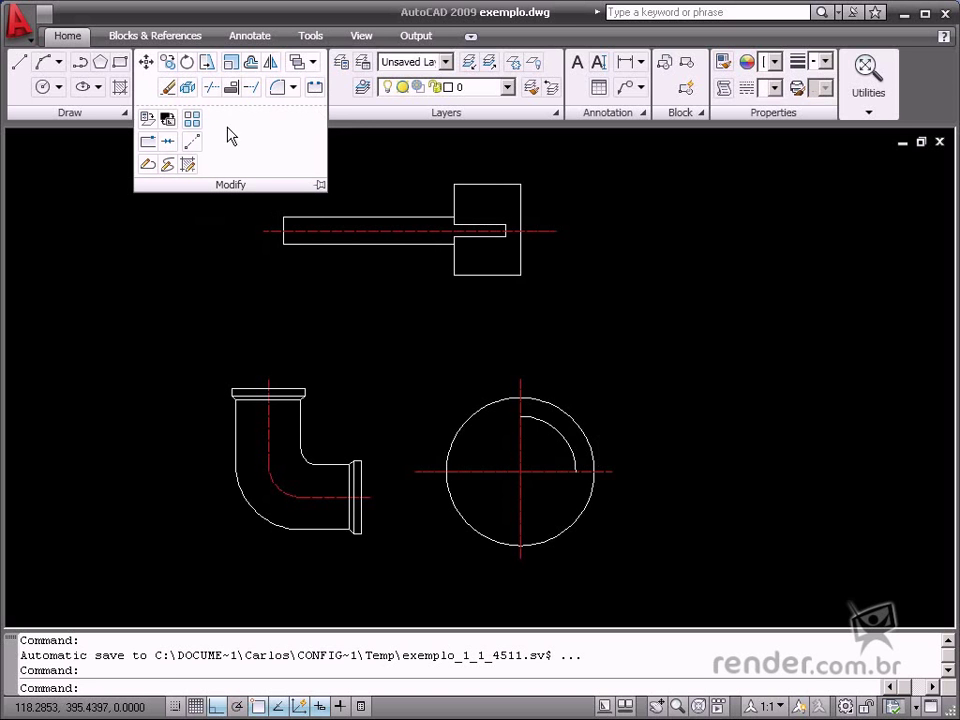
pyautogui.moveTo(190, 118)
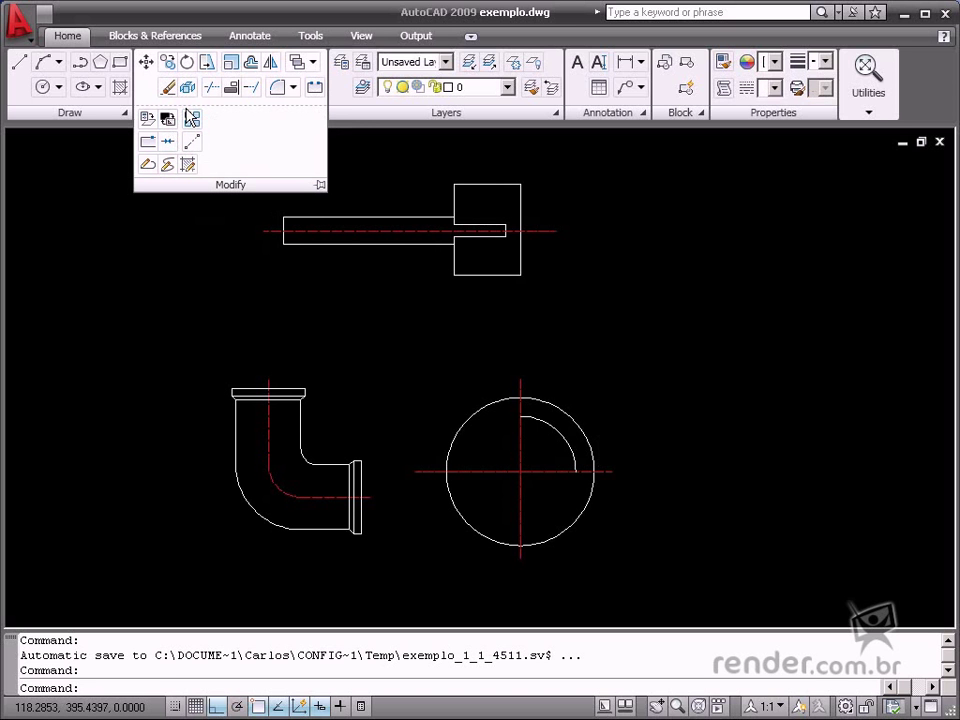
pyautogui.moveTo(207, 62)
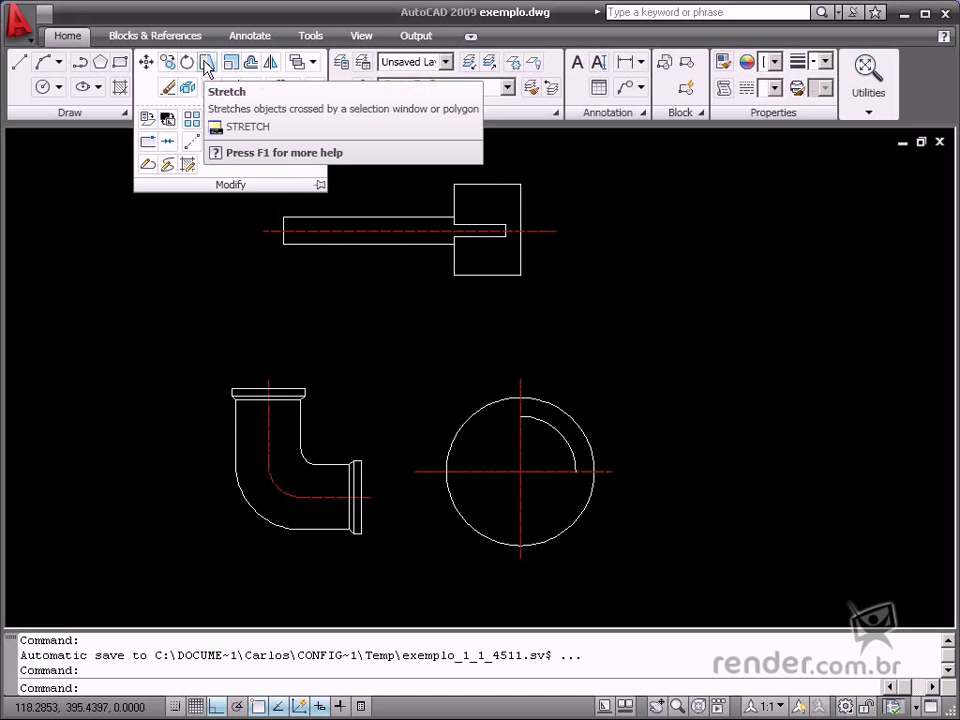
pyautogui.moveTo(207, 62)
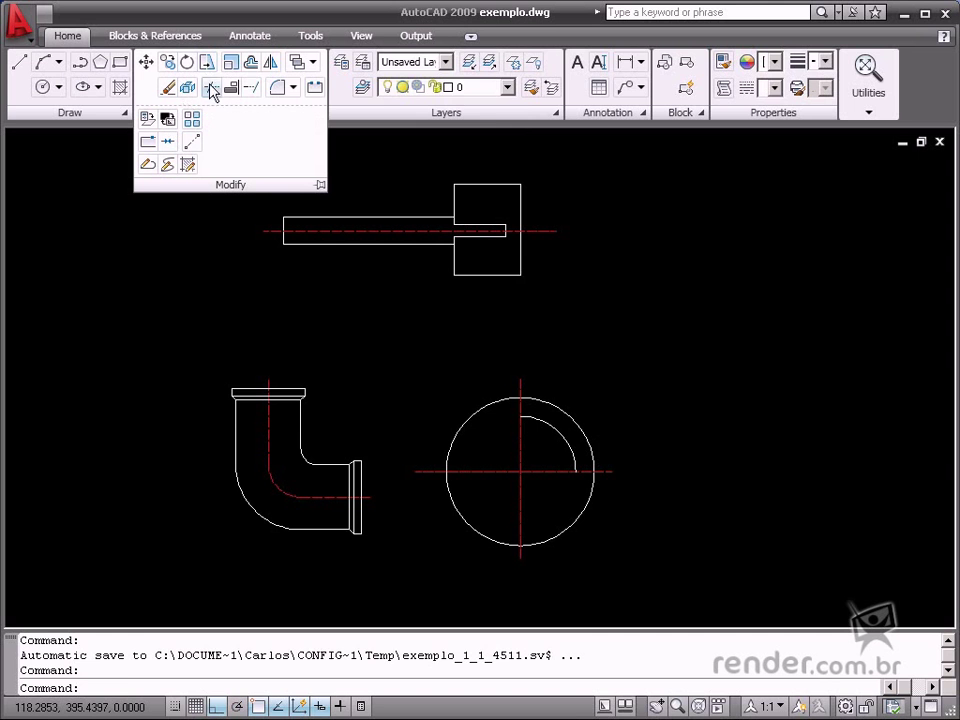
# Stretch the elbow's vertical leg upward from its top base point, raising the top flange
pyautogui.click(210, 90)
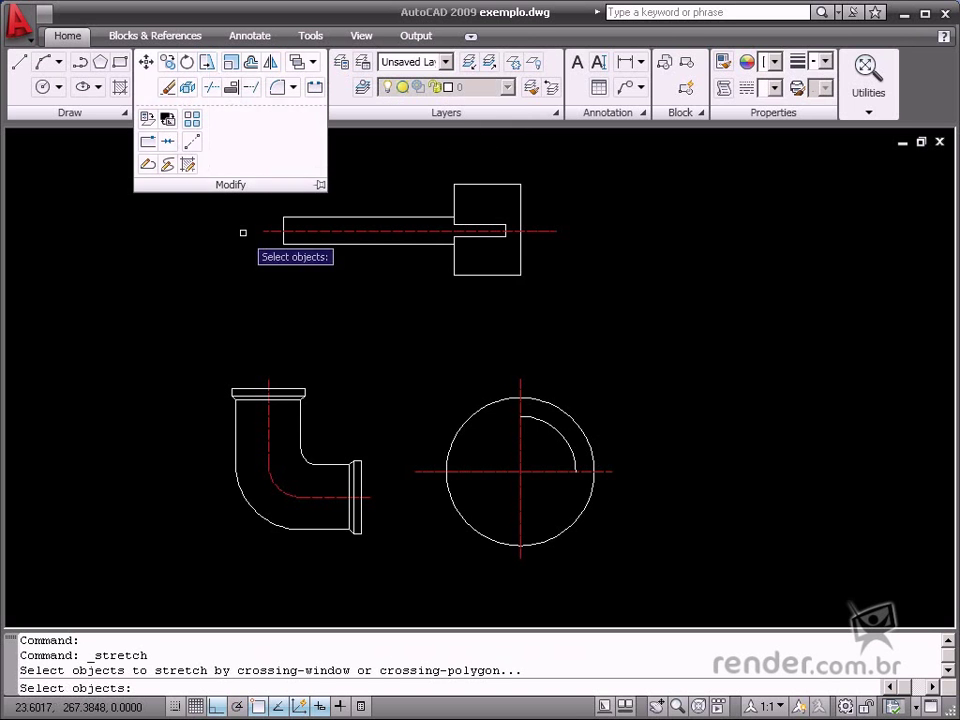
pyautogui.moveTo(337, 350)
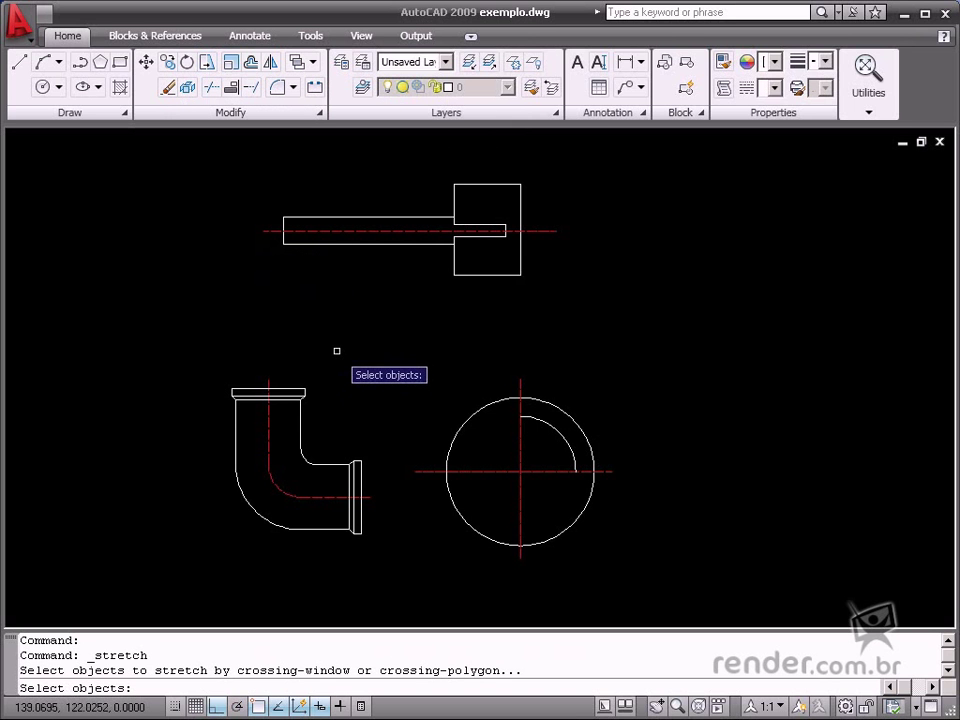
pyautogui.moveTo(342, 346)
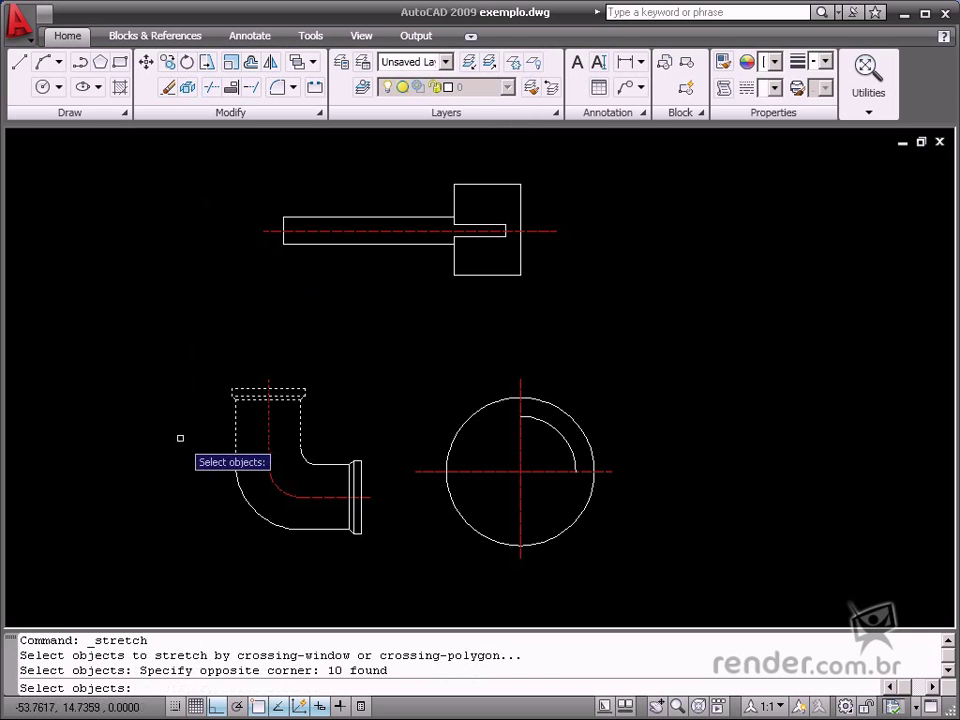
pyautogui.press('Escape')
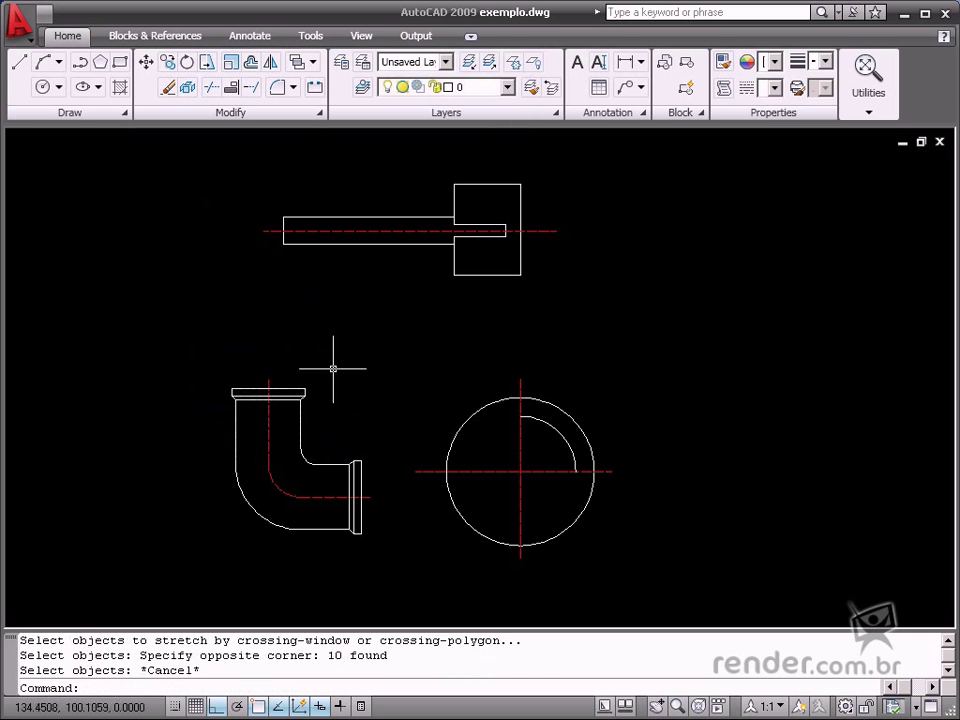
pyautogui.moveTo(404, 370)
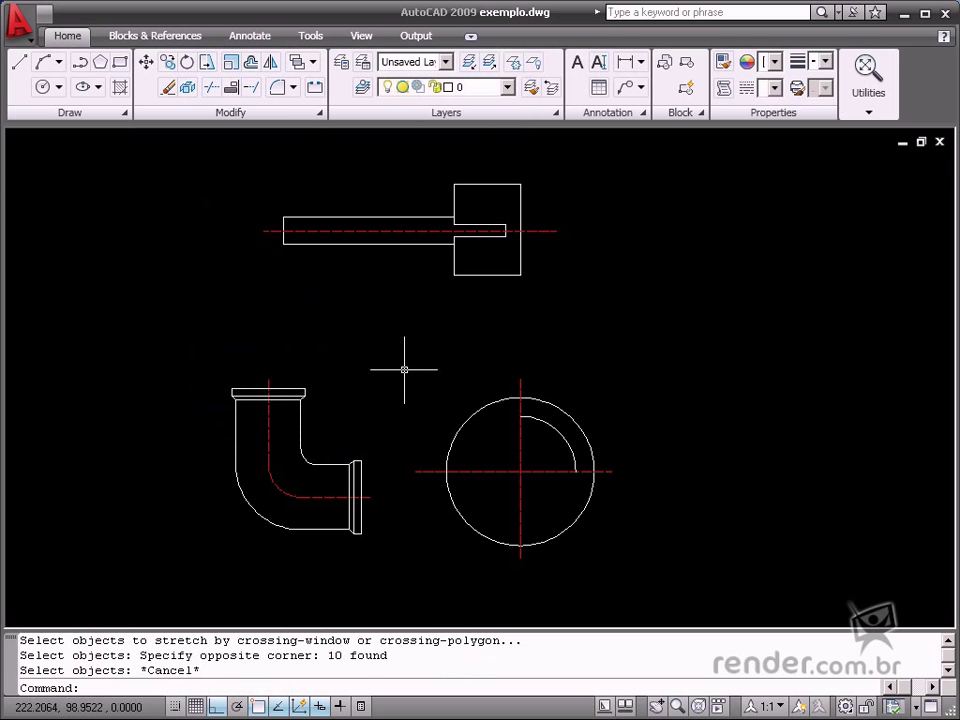
pyautogui.write('s')
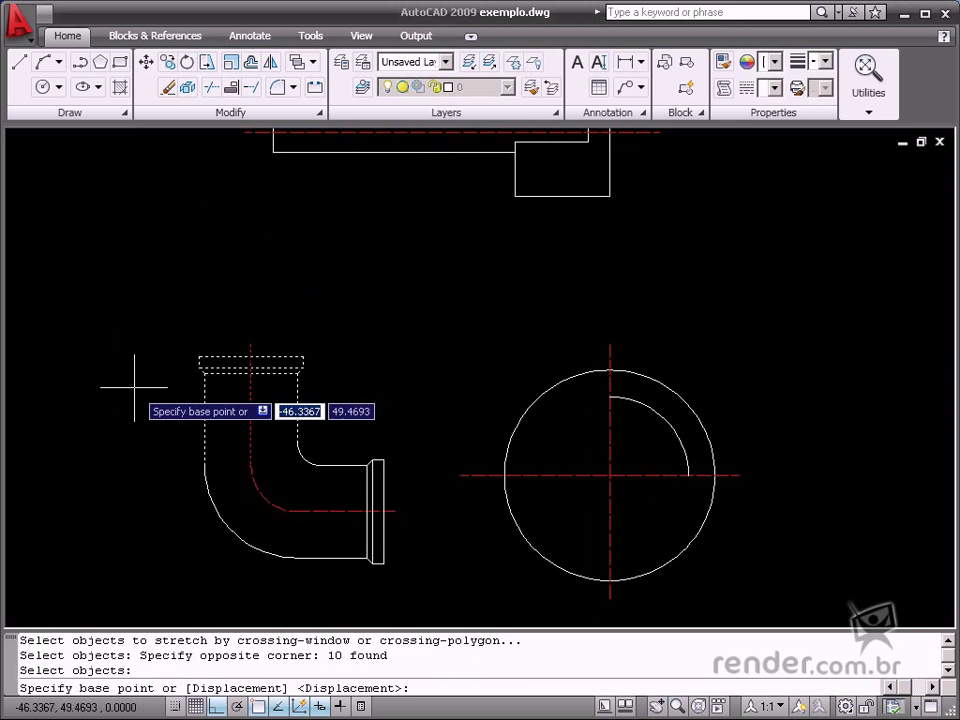
pyautogui.click(295, 372)
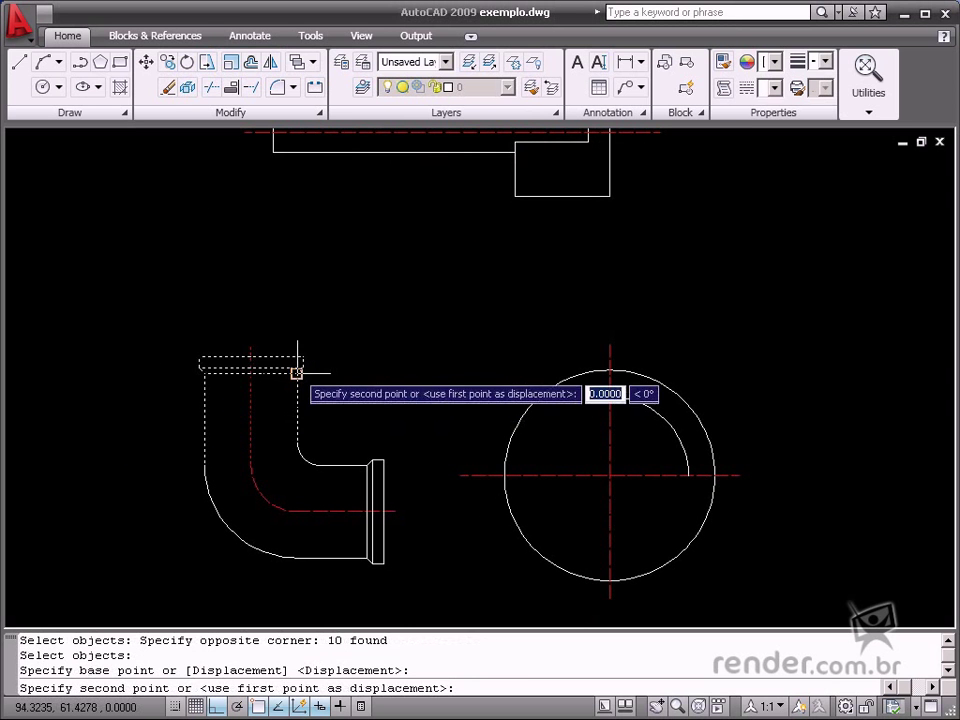
pyautogui.click(281, 320)
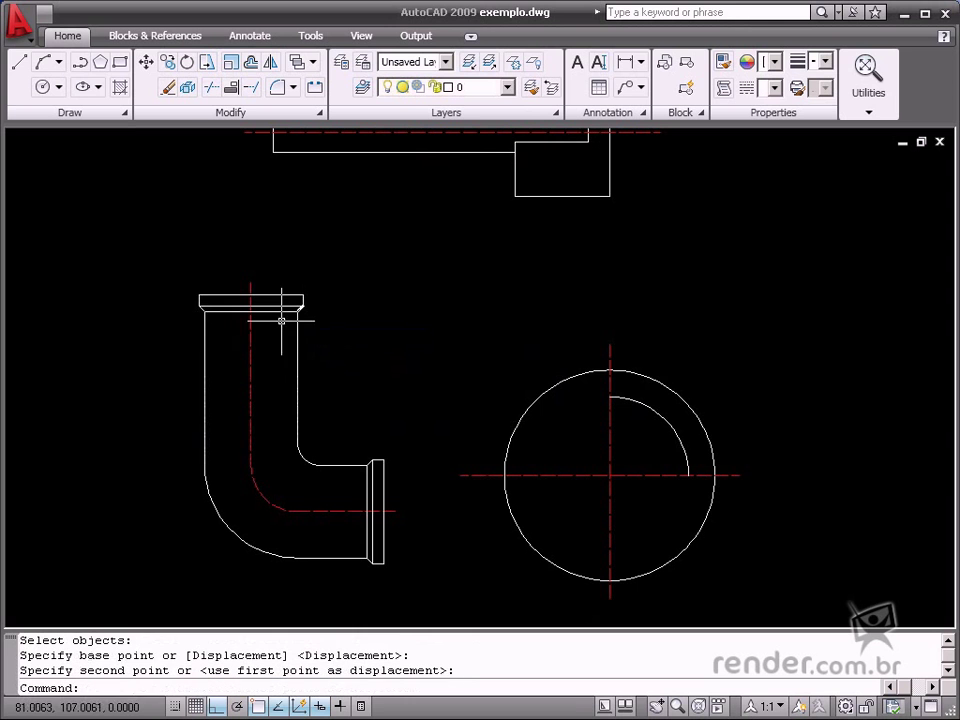
pyautogui.moveTo(395, 385)
pyautogui.write('s')
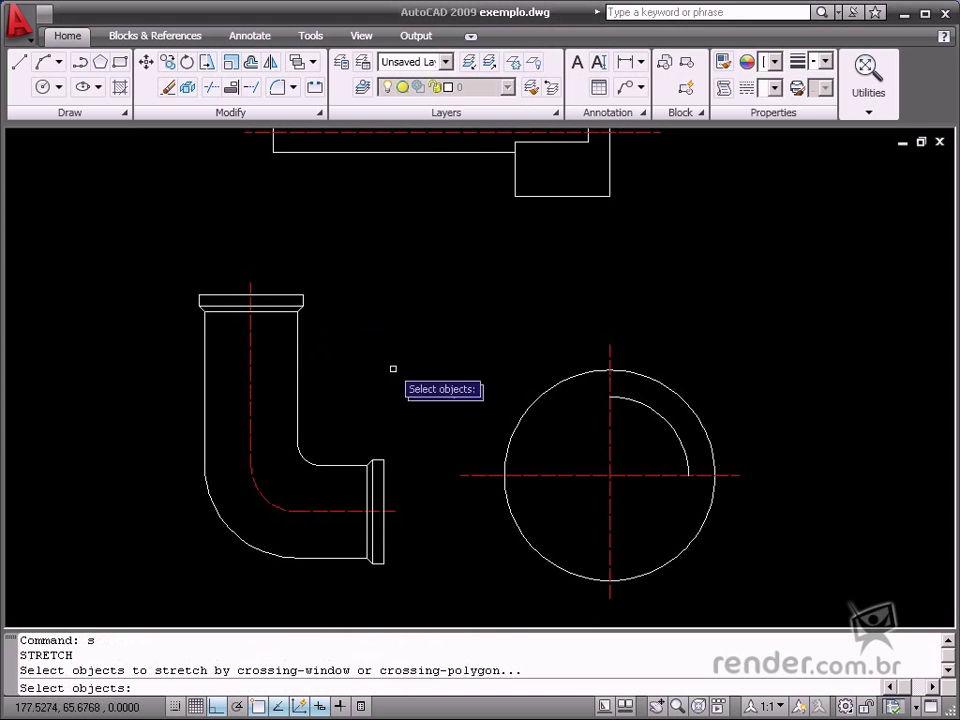
# Stretch the elbow's top end sideways so its upper leg slants toward the circle
pyautogui.click(300, 315)
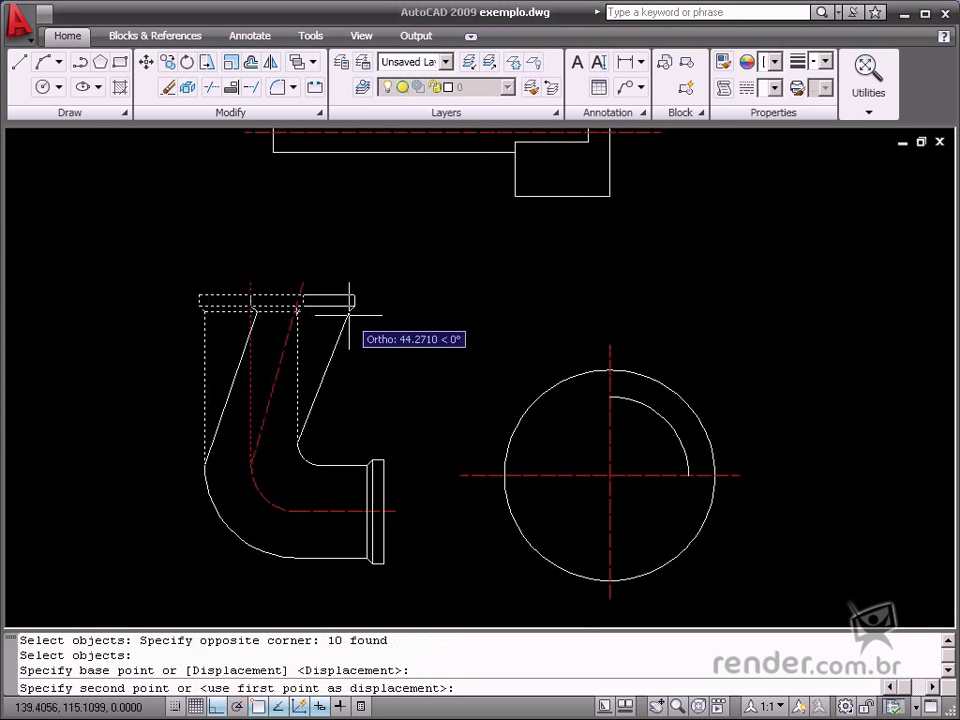
pyautogui.click(283, 272)
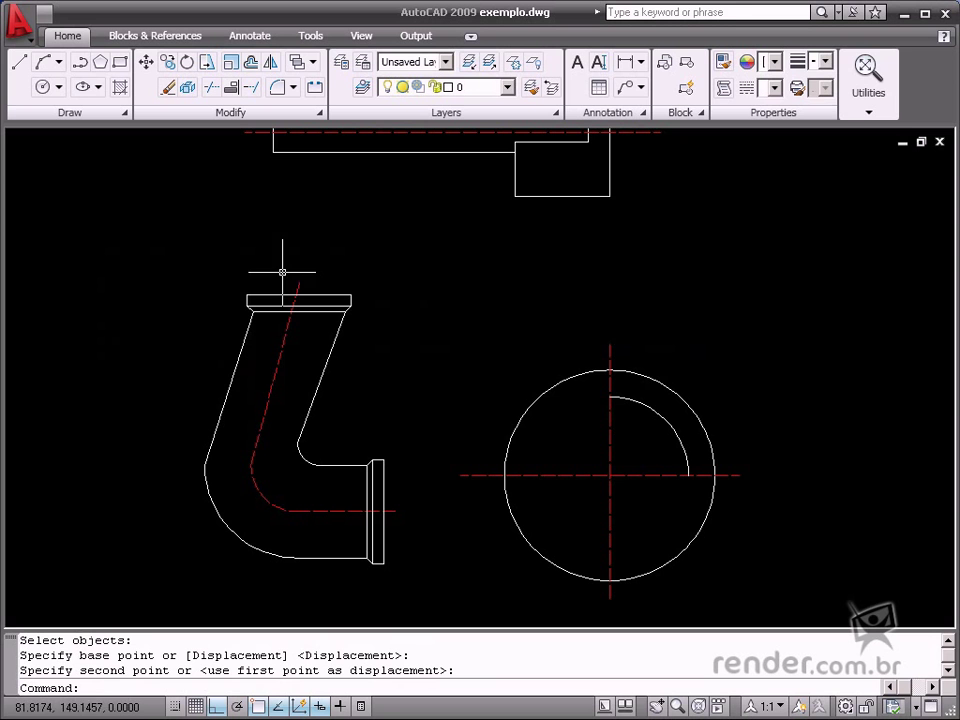
pyautogui.moveTo(282, 273)
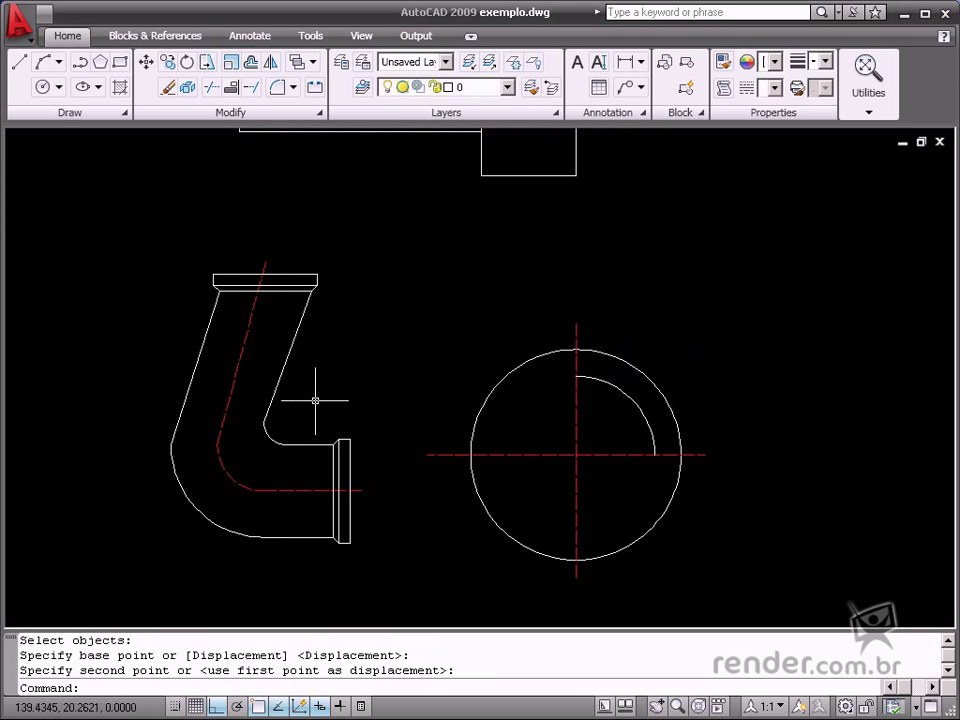
pyautogui.moveTo(200, 193)
pyautogui.write('100,100')
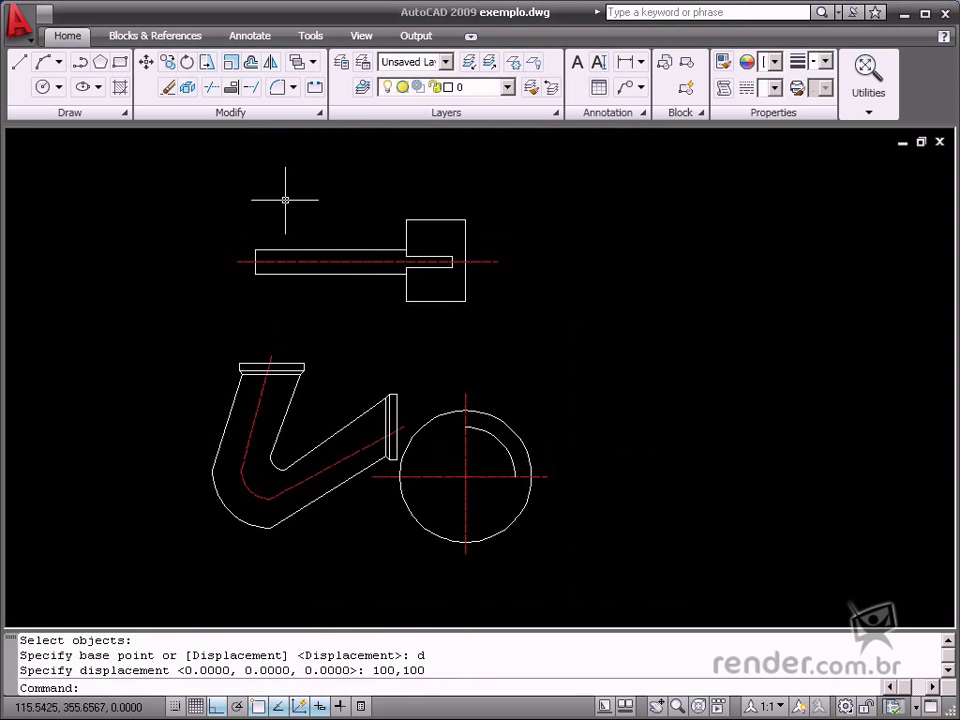
pyautogui.moveTo(260, 163)
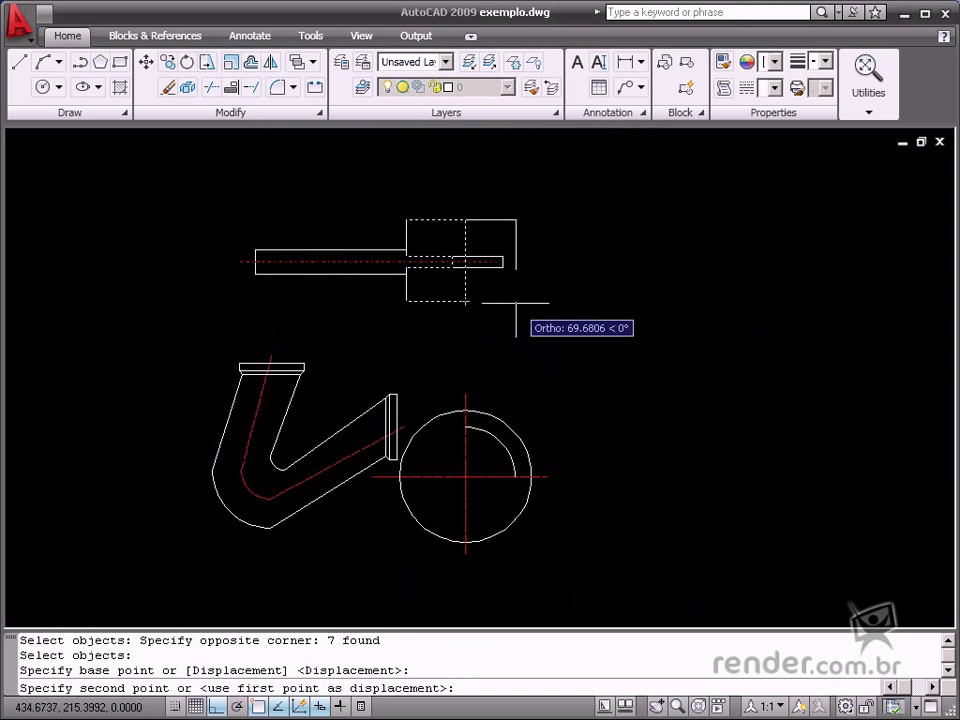
# Stretch the shaft's square head out to the right, widening it
pyautogui.click(381, 298)
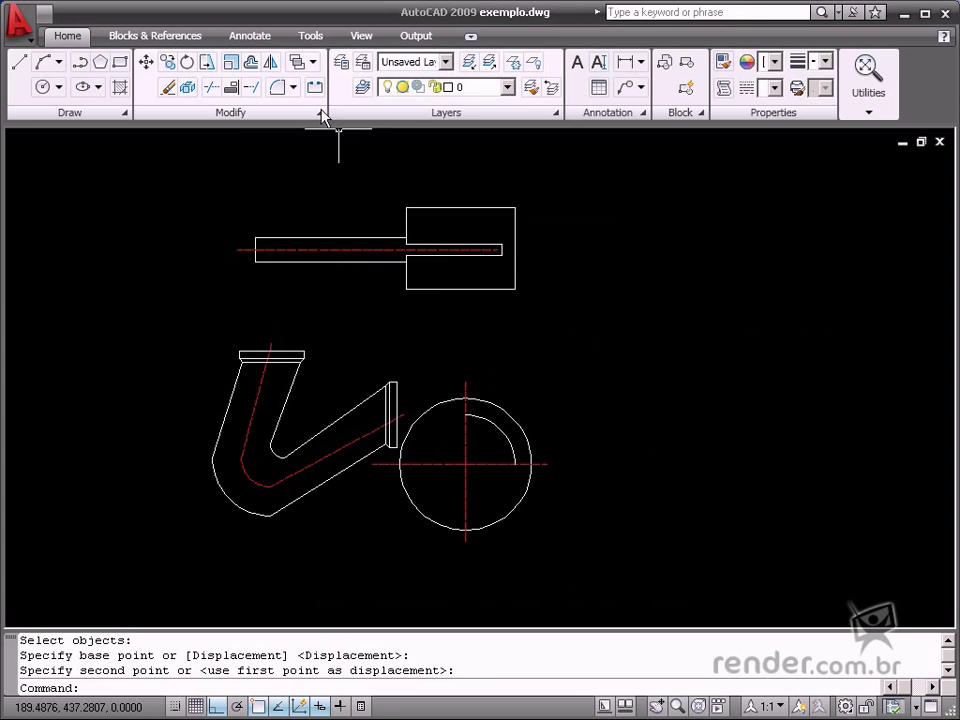
# Lengthen the inner arc with Lengthen DElta so it extends below the centre line
pyautogui.click(322, 112)
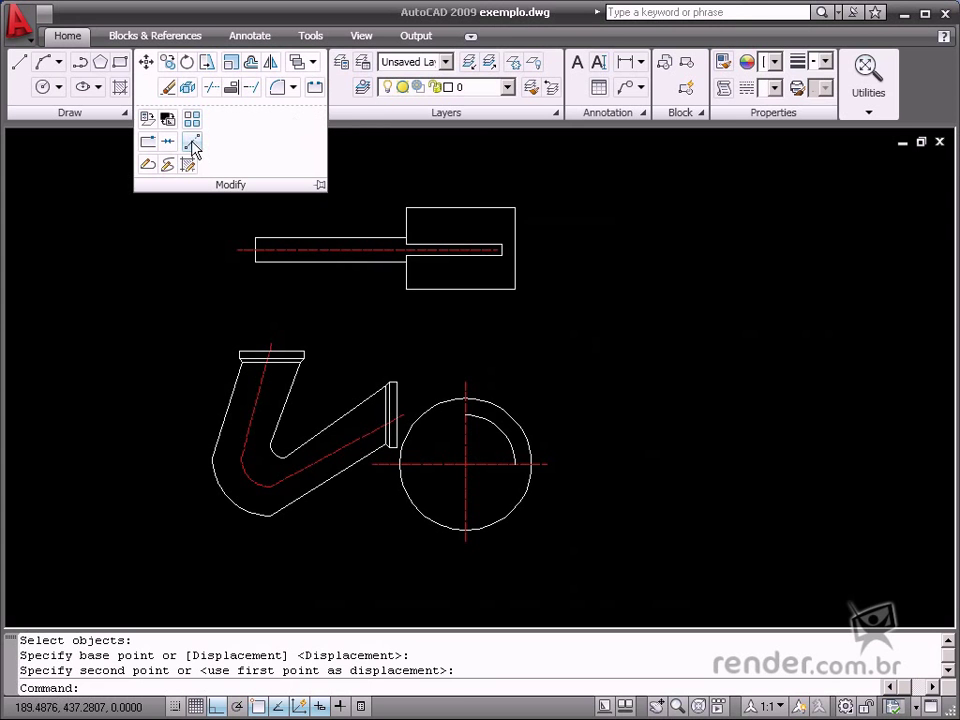
pyautogui.moveTo(193, 143)
pyautogui.write('DE')
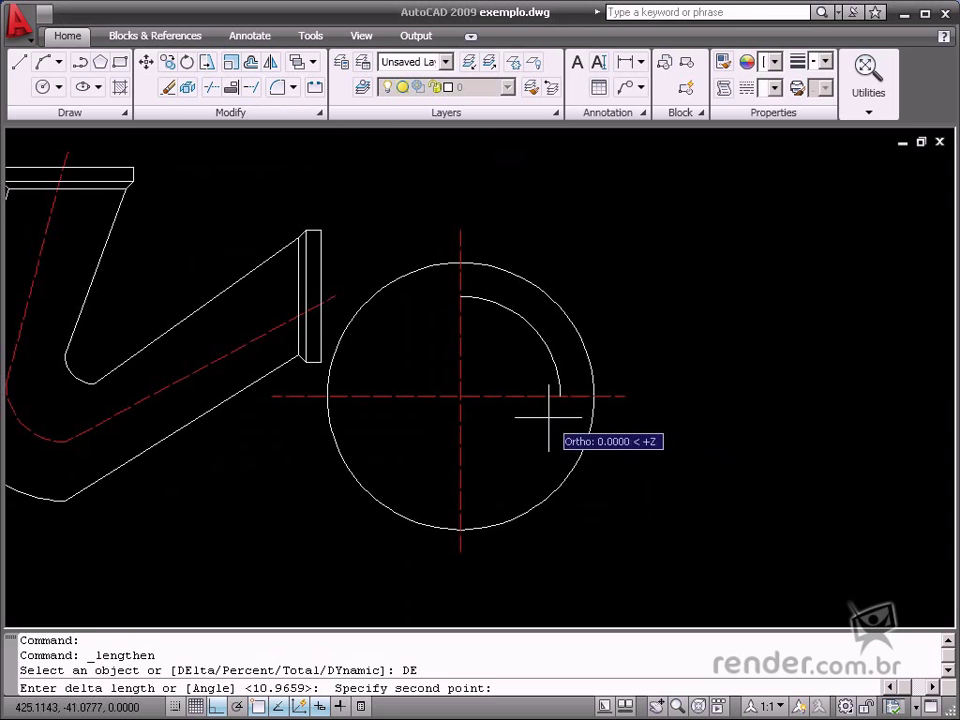
pyautogui.click(550, 378)
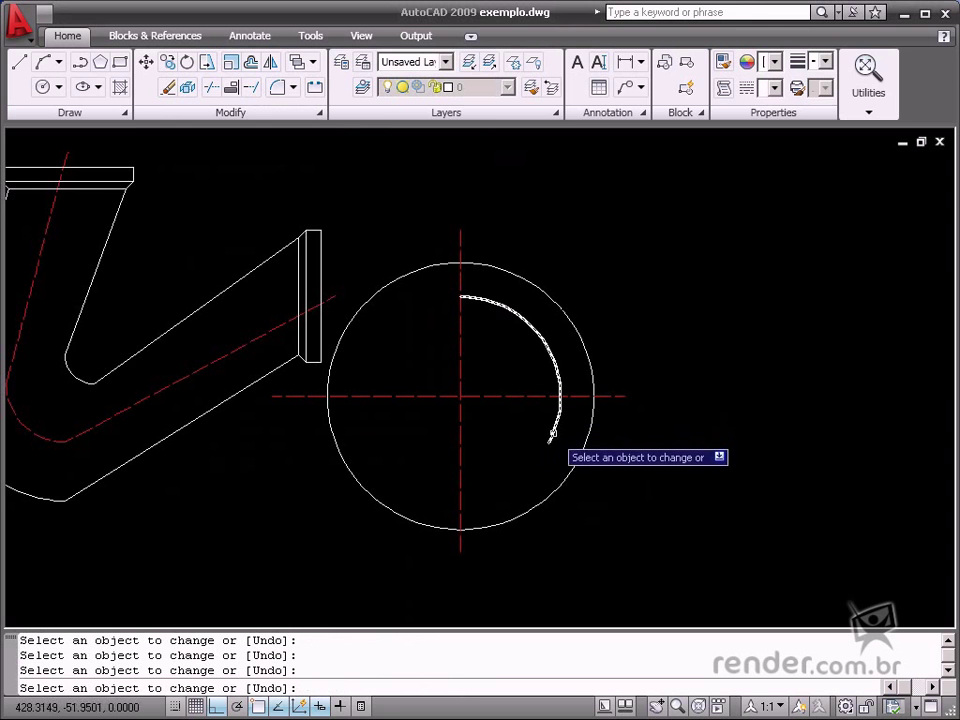
pyautogui.moveTo(533, 463)
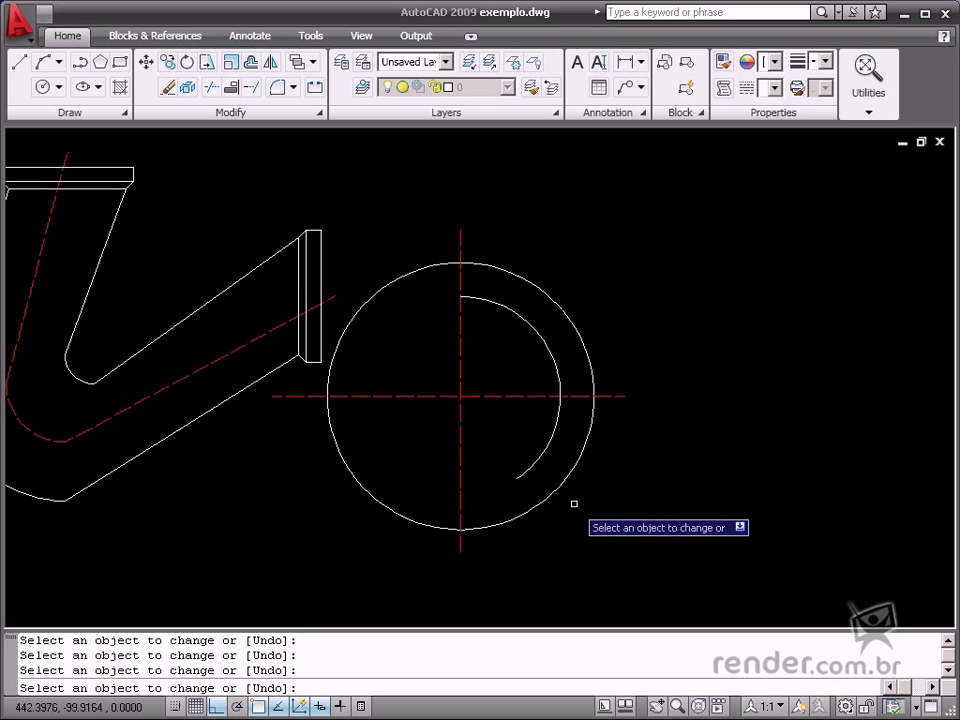
pyautogui.moveTo(528, 468)
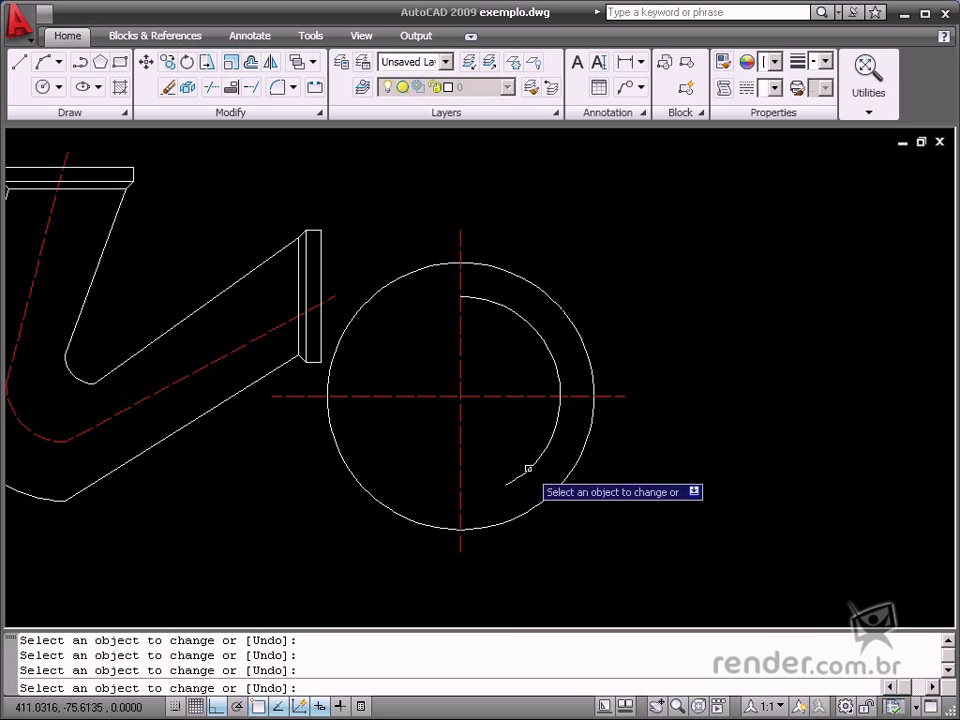
pyautogui.rightClick(528, 505)
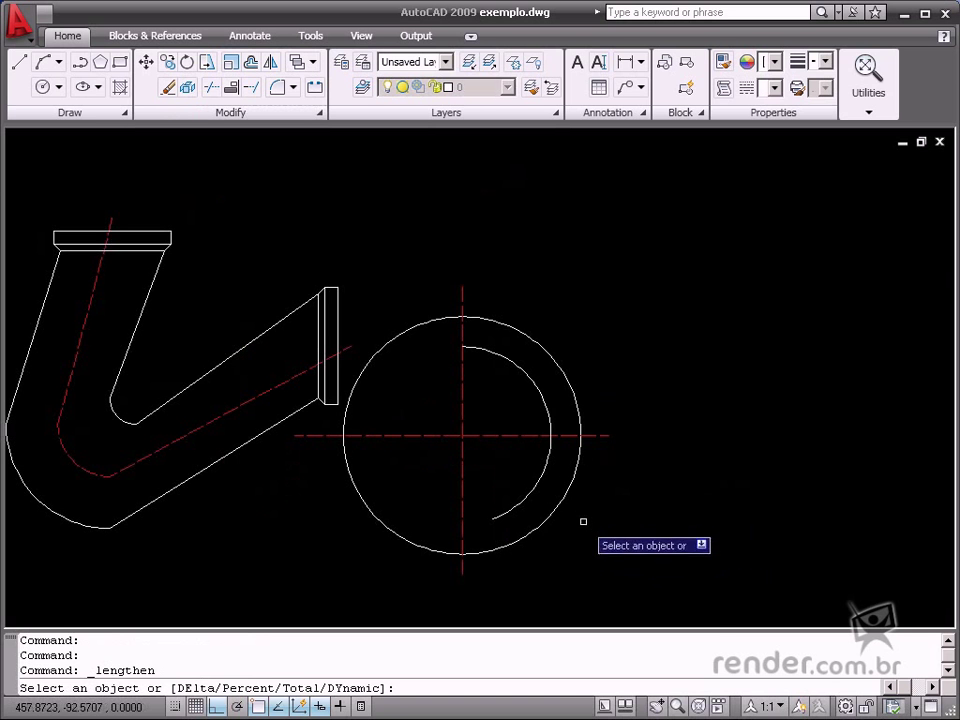
# Switch Lengthen to Percent to extend the inner arc toward the lower left
pyautogui.rightClick(590, 515)
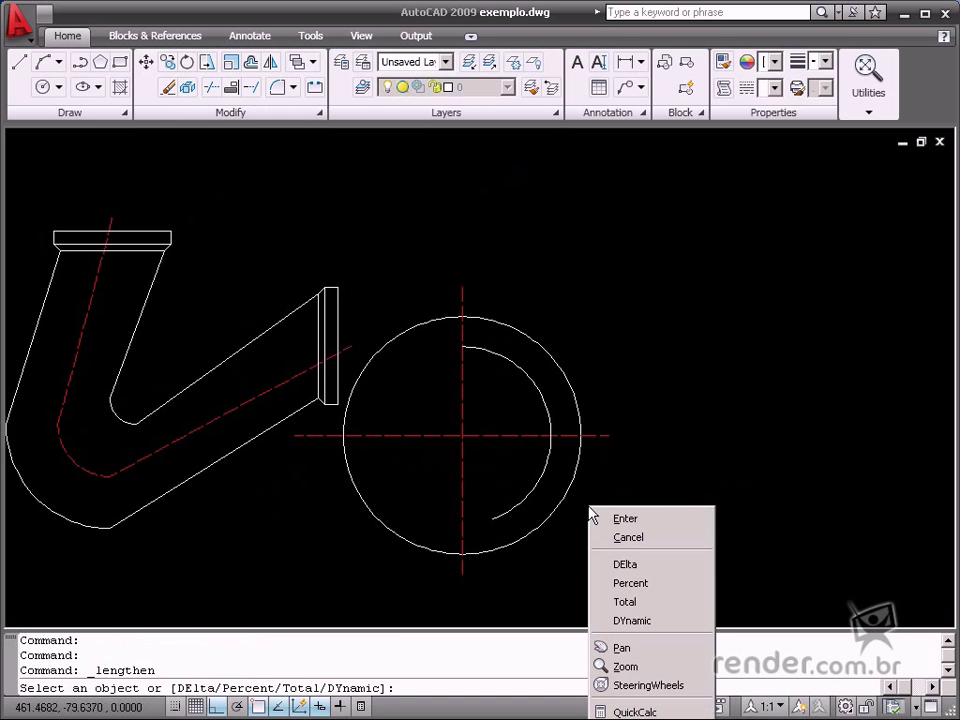
pyautogui.moveTo(630, 583)
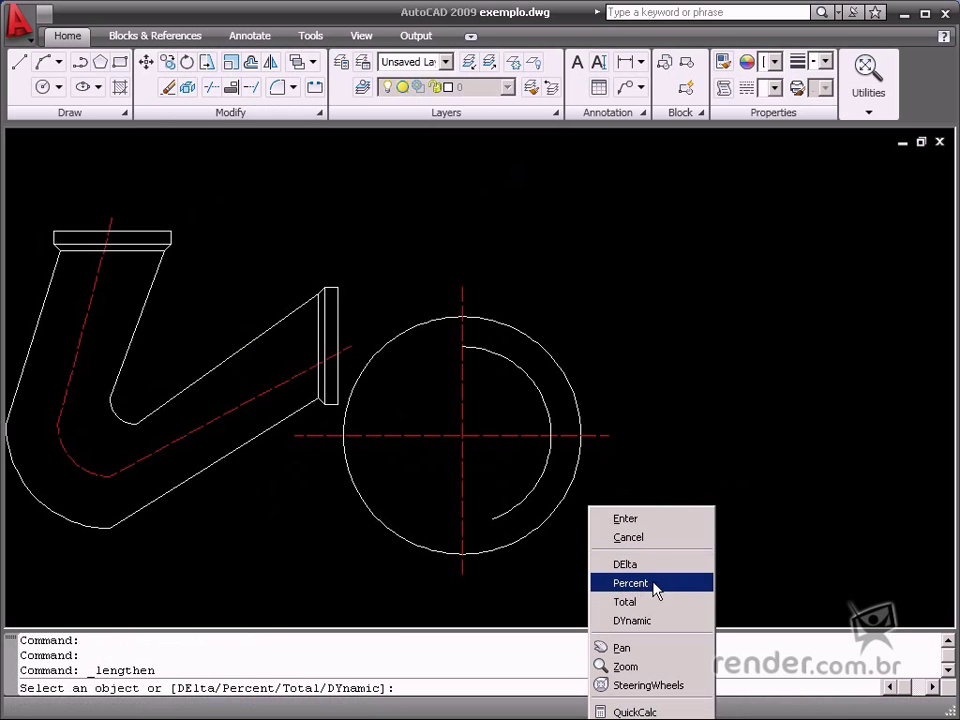
pyautogui.click(630, 583)
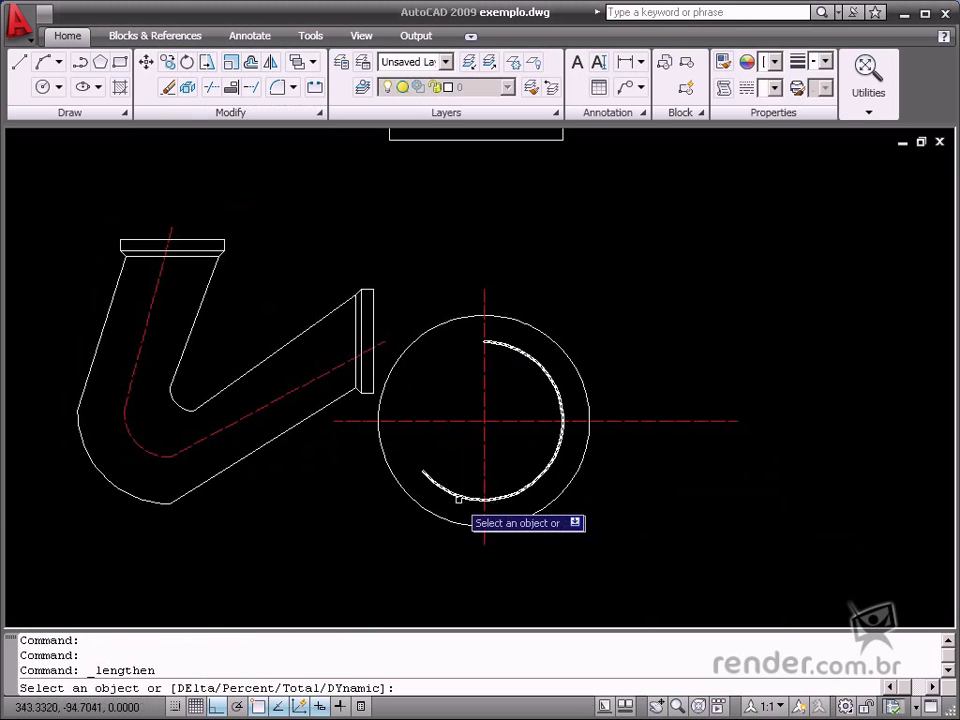
# Switch Lengthen to Total to set the inner arc's length to 80
pyautogui.rightClick(456, 456)
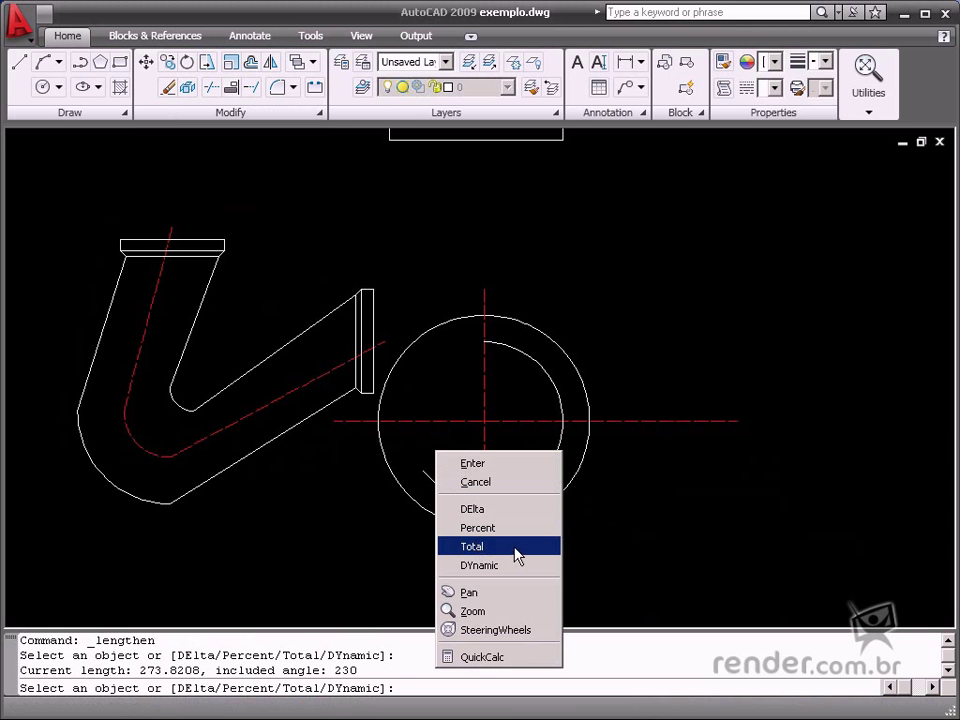
pyautogui.click(471, 546)
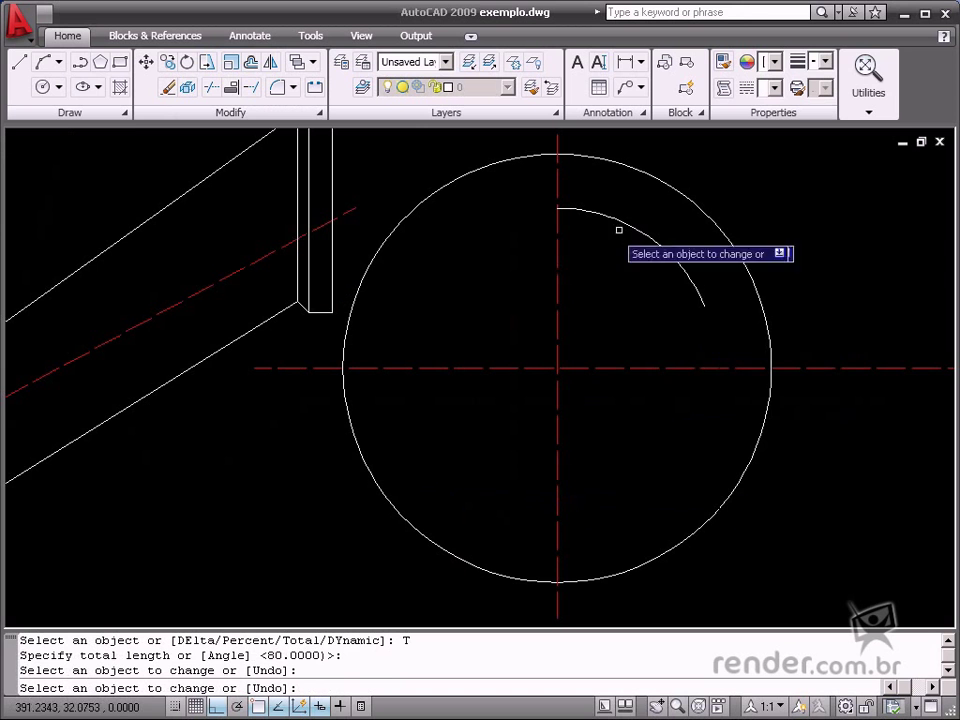
pyautogui.moveTo(670, 424)
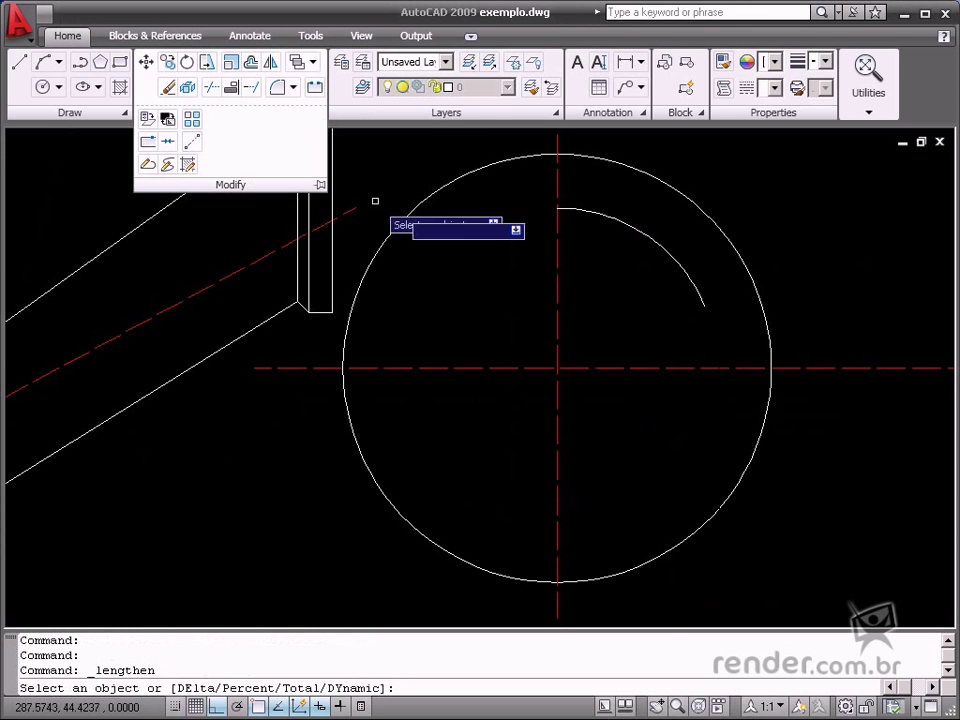
# Drag the inner arc's end with Lengthen DYnamic until it wraps nearly around the circle
pyautogui.rightClick(680, 320)
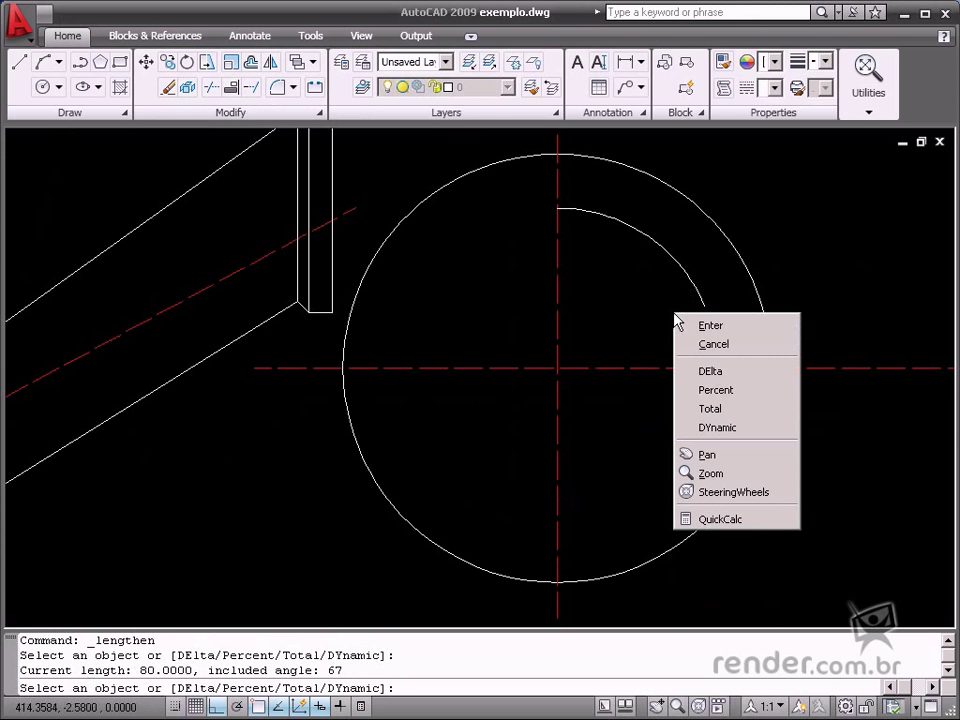
pyautogui.moveTo(738, 427)
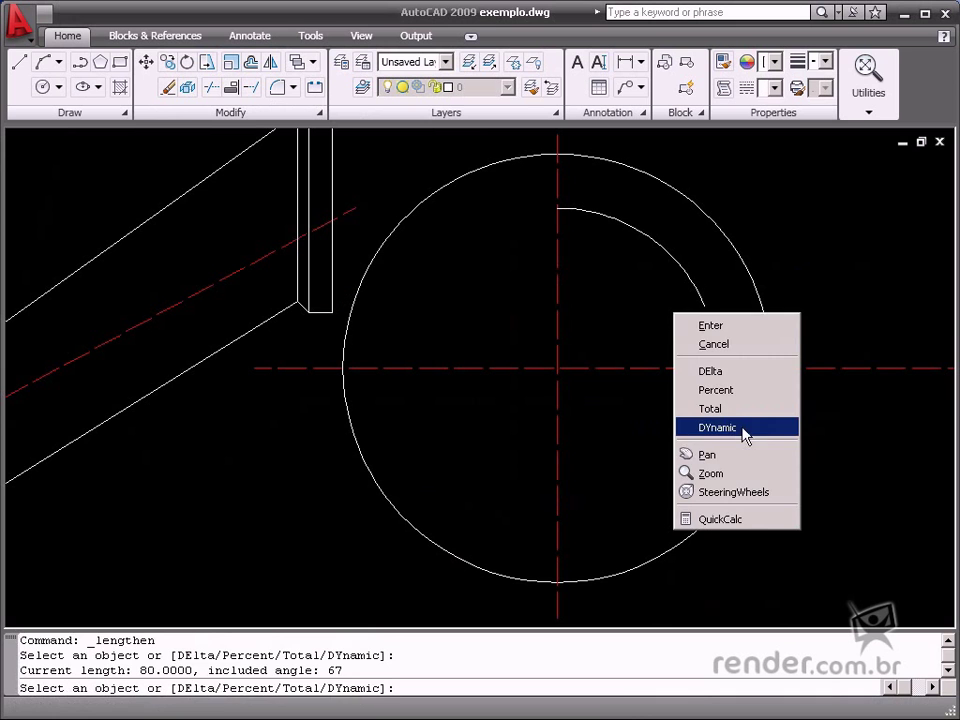
pyautogui.click(717, 427)
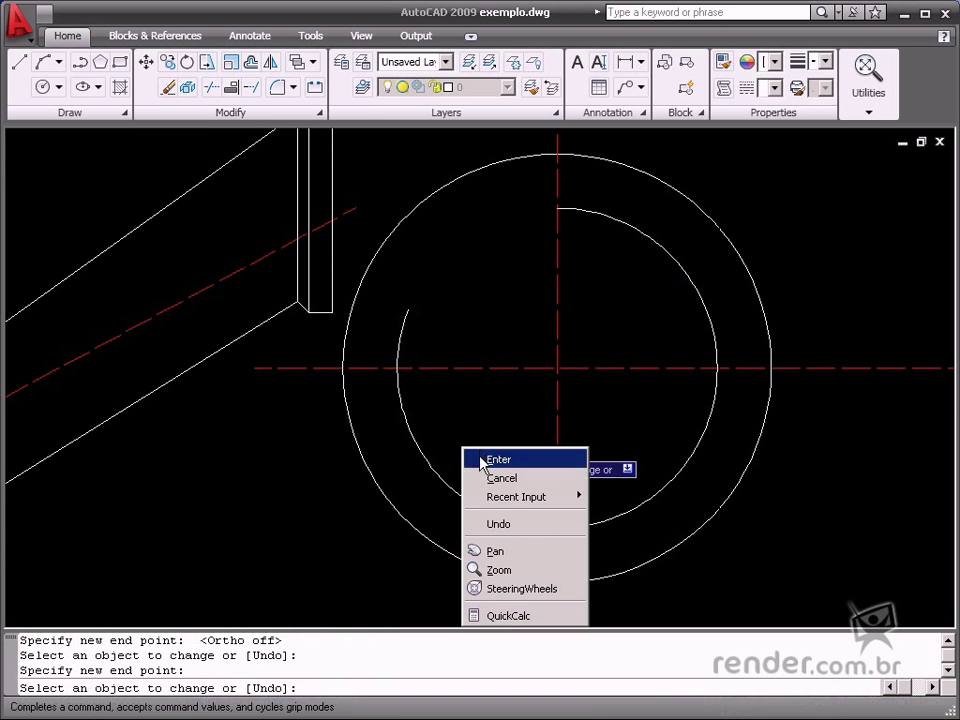
pyautogui.click(498, 459)
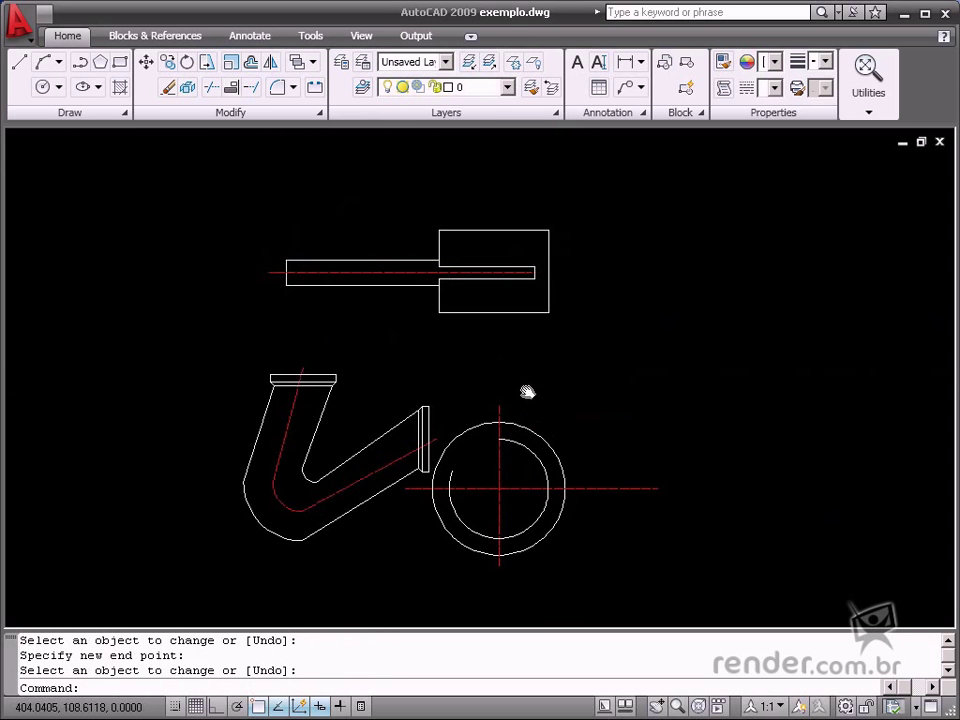